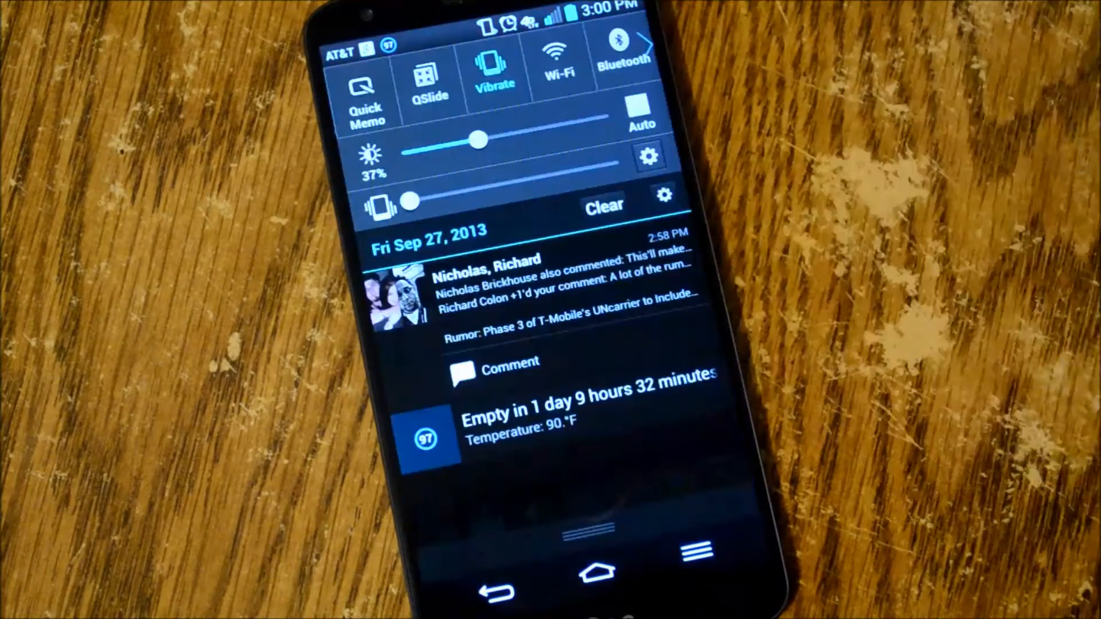
Tap the QSlide tile to open its guide on moving, resizing and transparency.
click(429, 77)
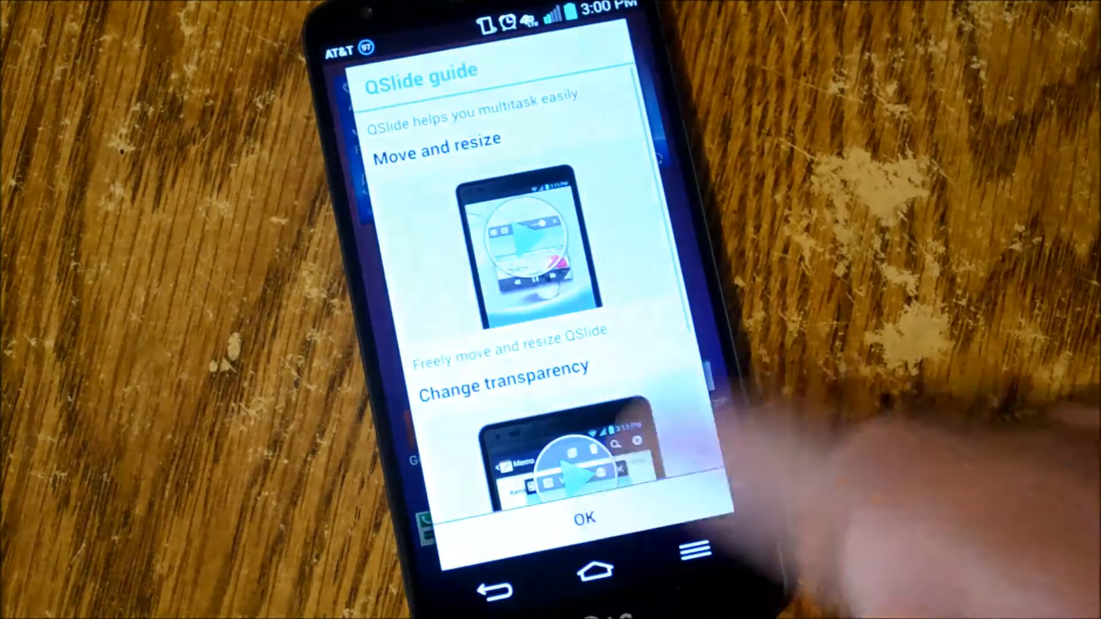
click(586, 517)
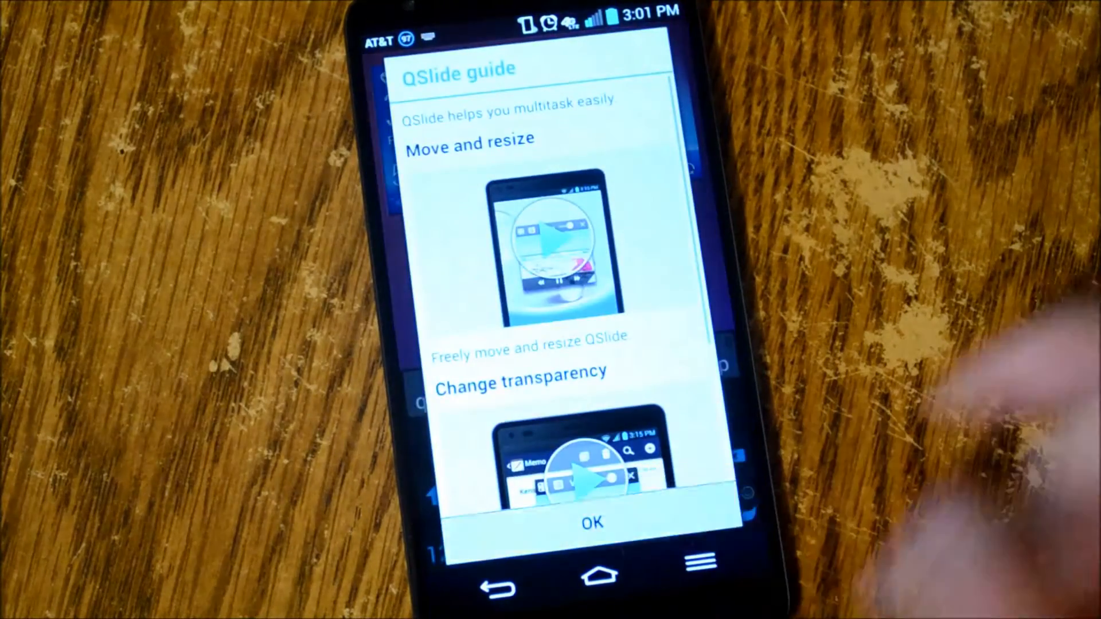
Dismiss the QSlide guide and launch the phone dialer as a floating window.
click(590, 523)
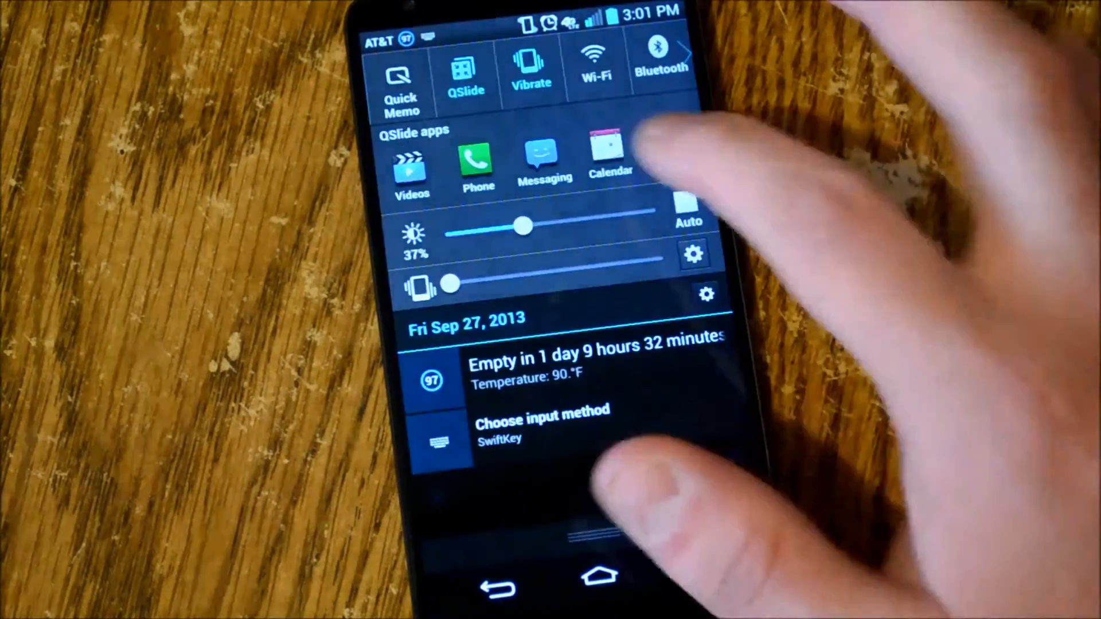
click(544, 162)
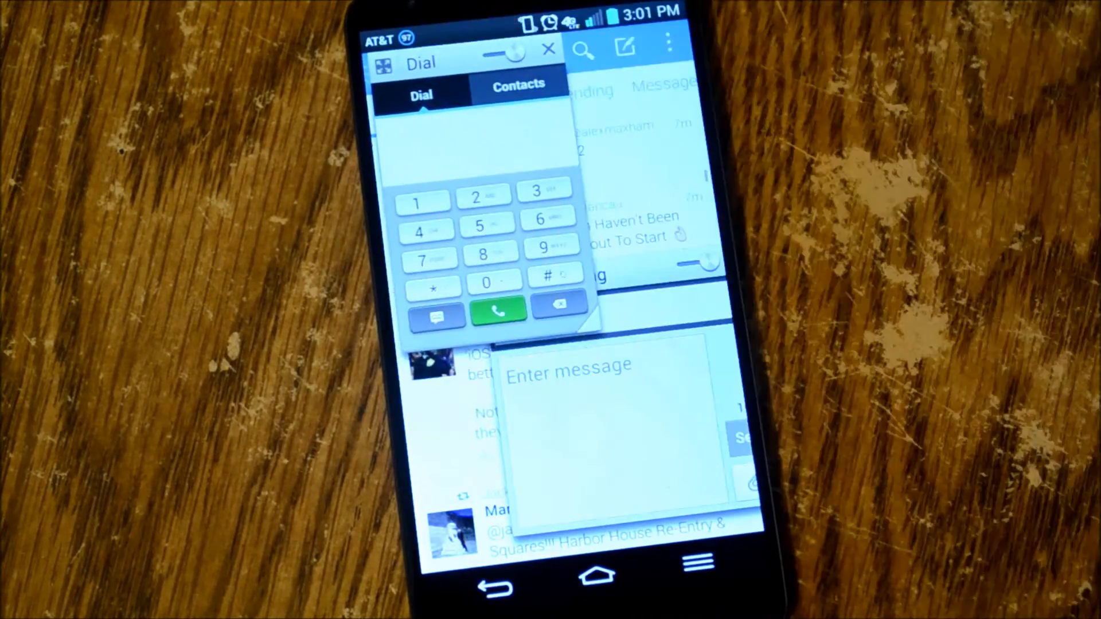
Go to the home screen and launch File Manager from the QSlide apps row.
click(599, 569)
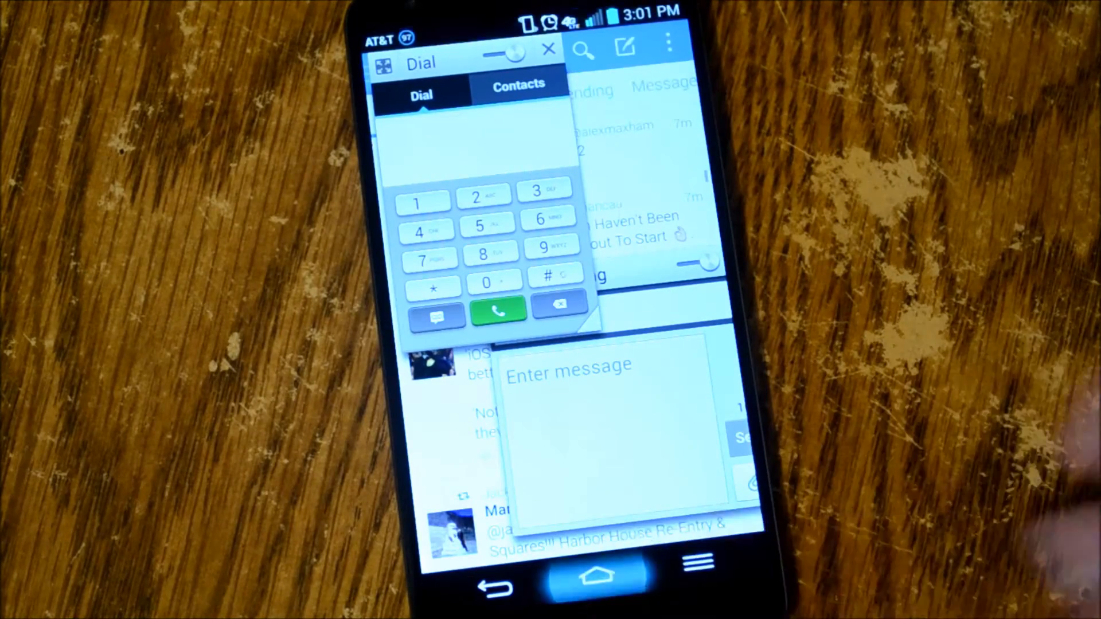
click(549, 49)
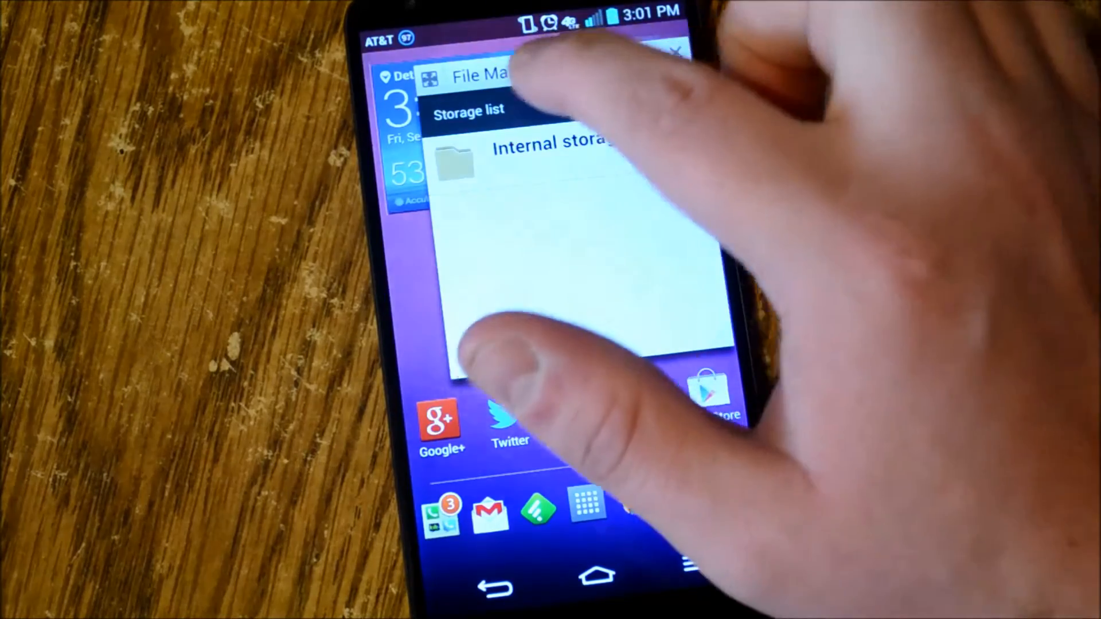
Open Internal storage in the floating File Manager, then restore the QSlide apps row.
click(554, 144)
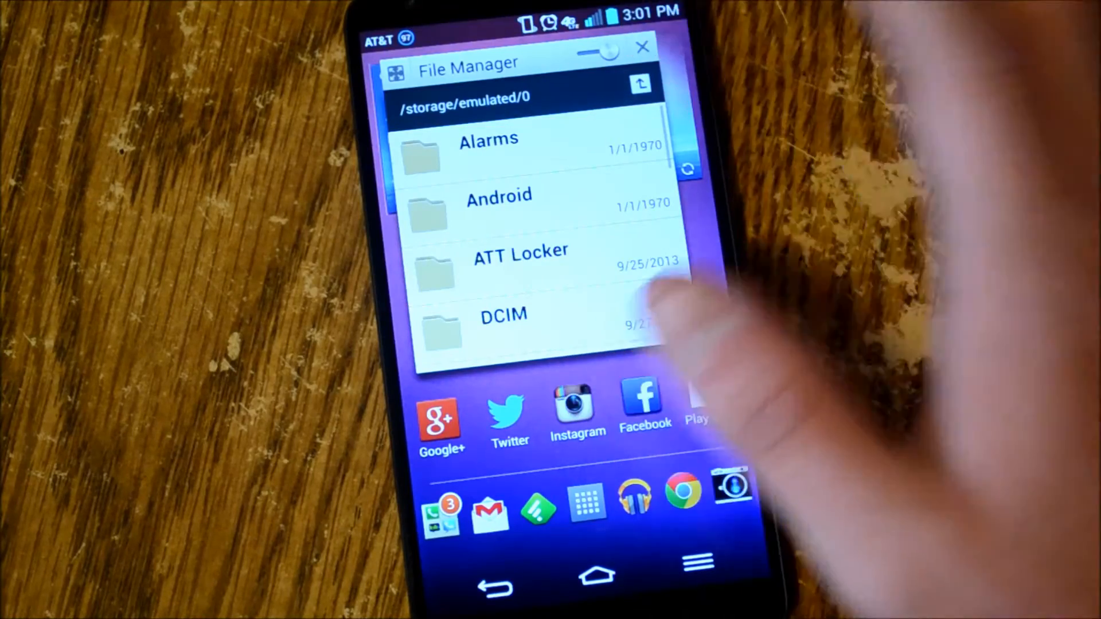
click(641, 47)
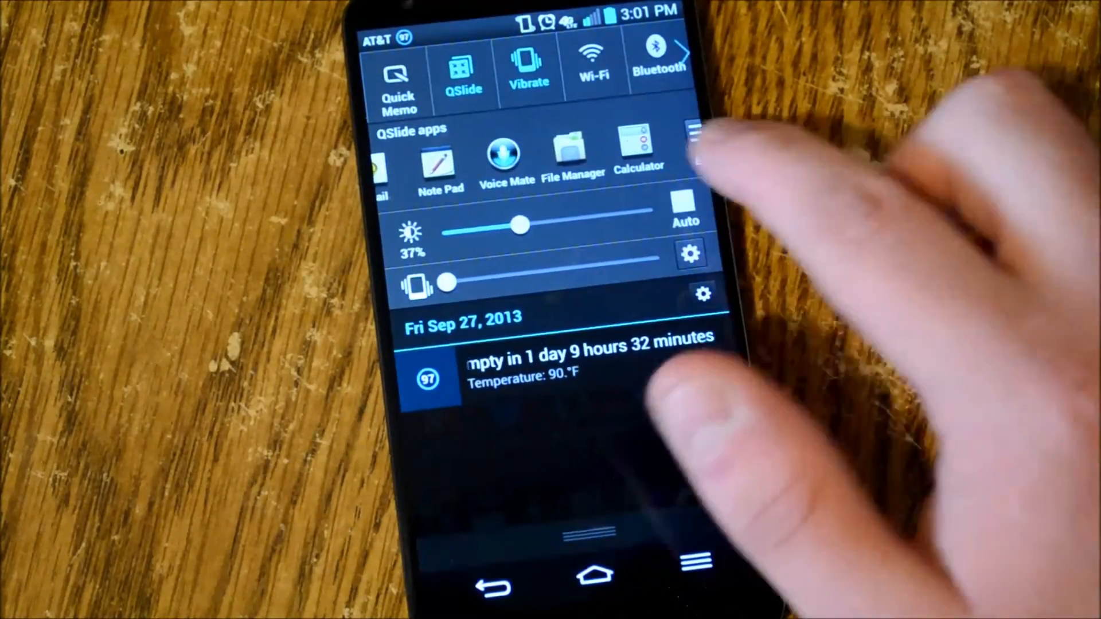
Scroll the QSlide apps row to the end and open Edit QSlide apps.
click(694, 133)
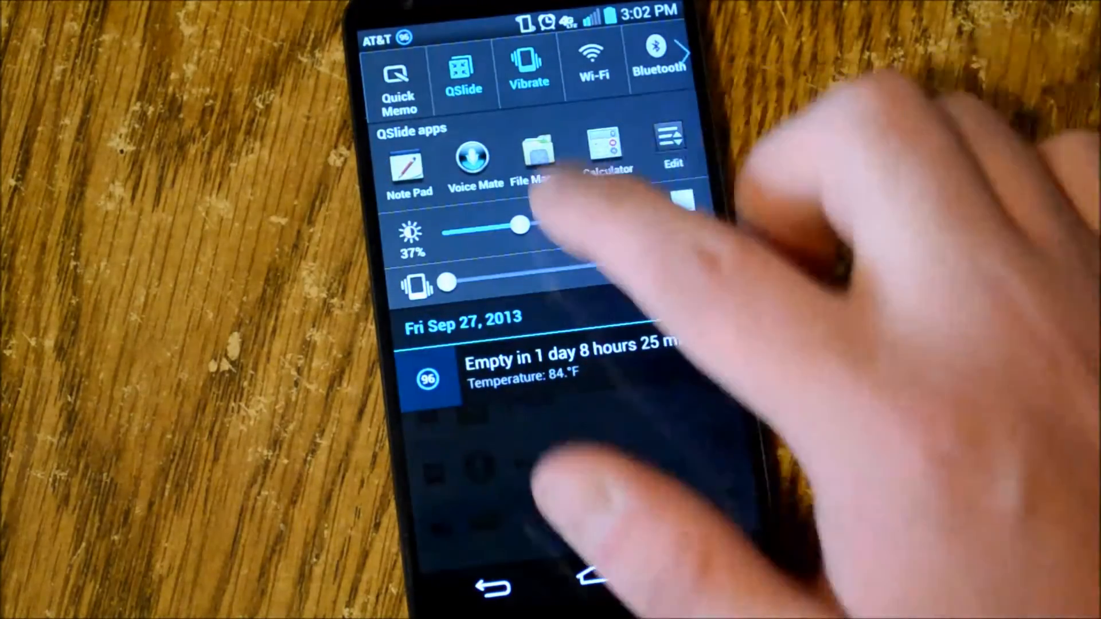
click(672, 147)
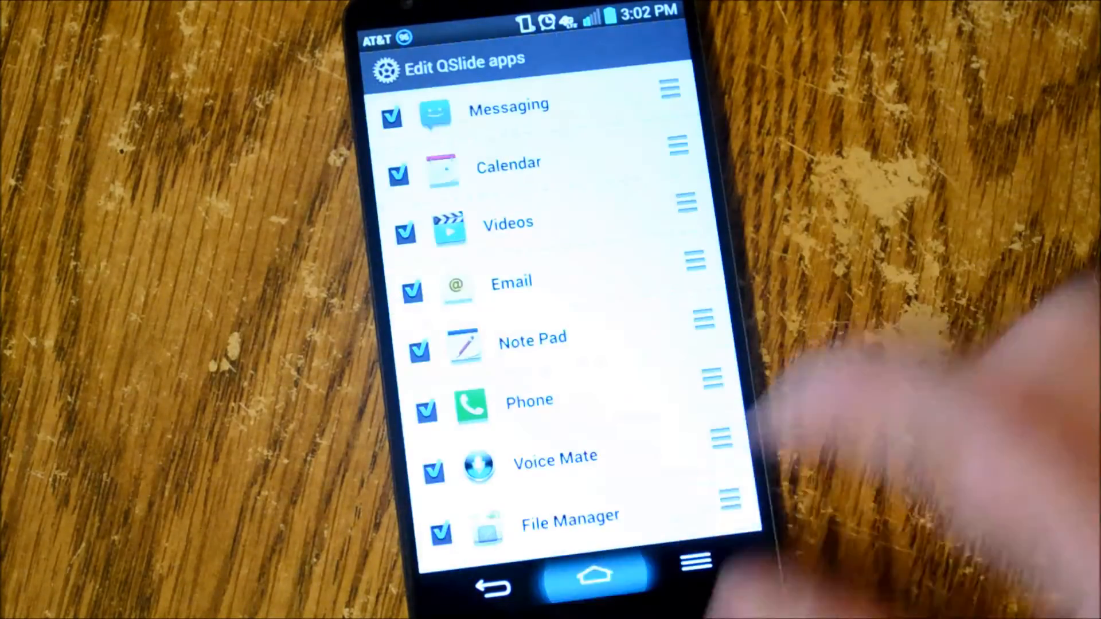